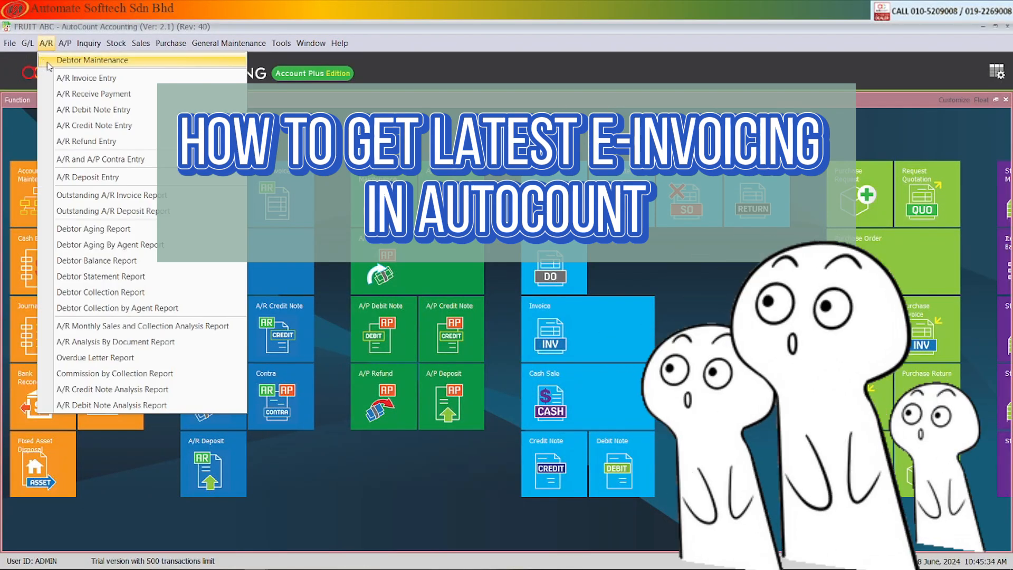
Step: Open the six-debtor maintenance list, preview a new debtor form, and cancel it unsaved
click(92, 60)
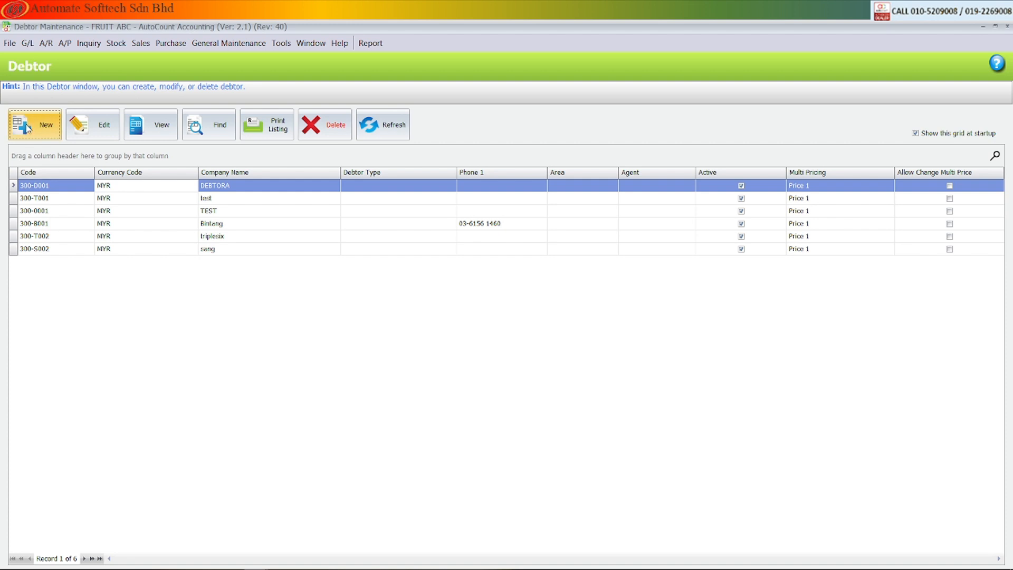
click(34, 124)
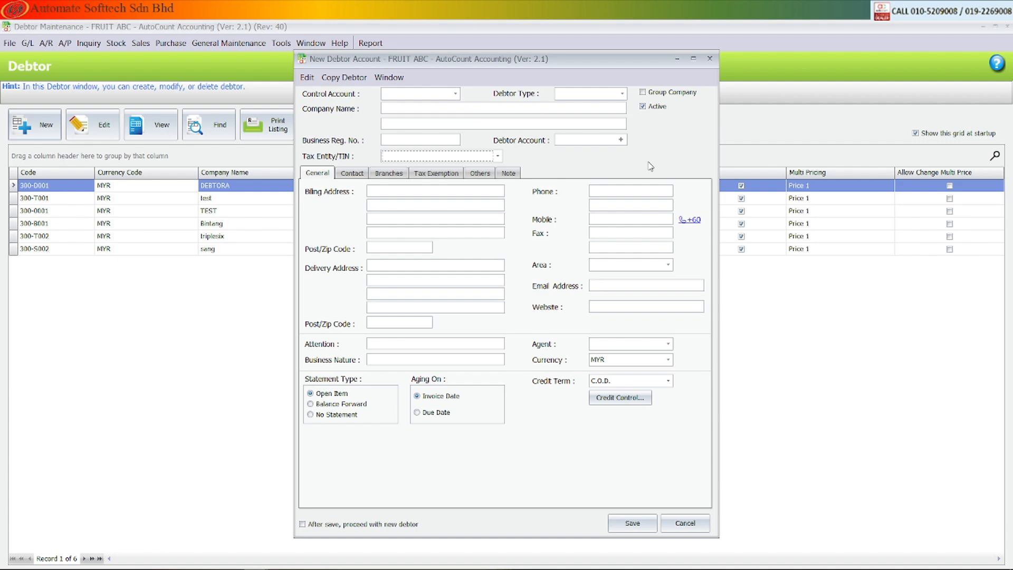
click(685, 523)
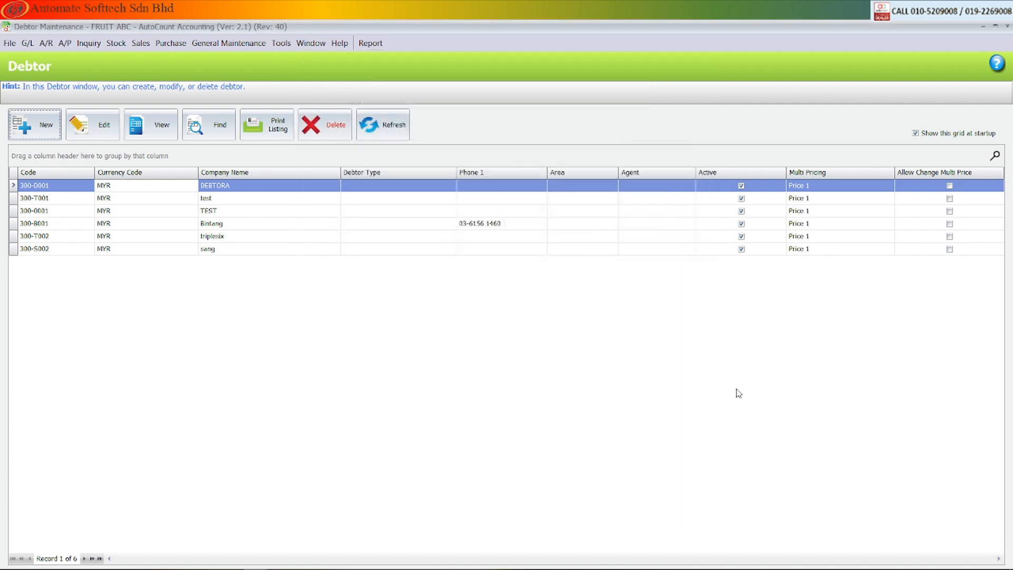
mouse_move(280, 43)
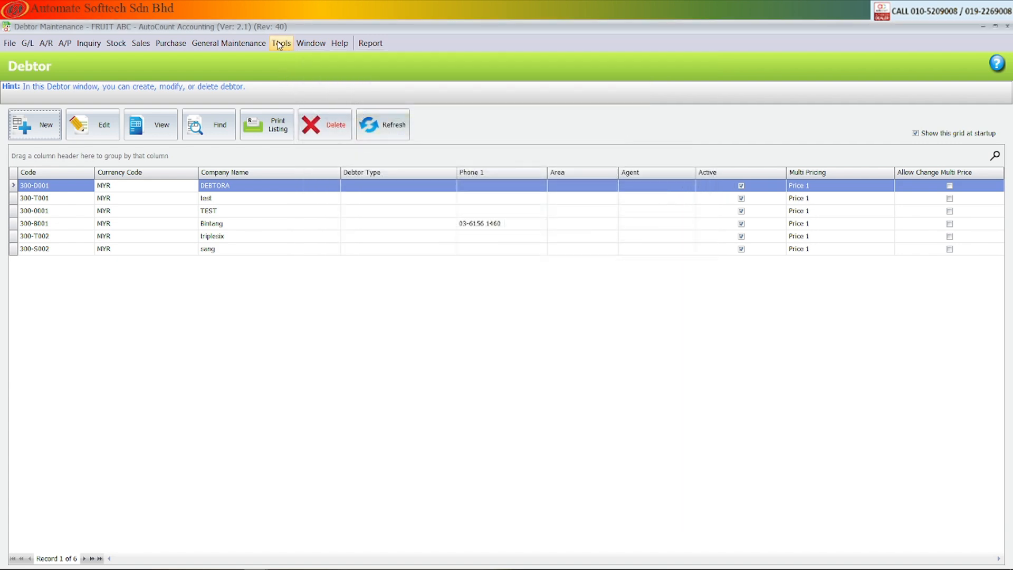
Step: Show the General > Country & Tax options, set to Malaysia with MYR home currency
click(281, 43)
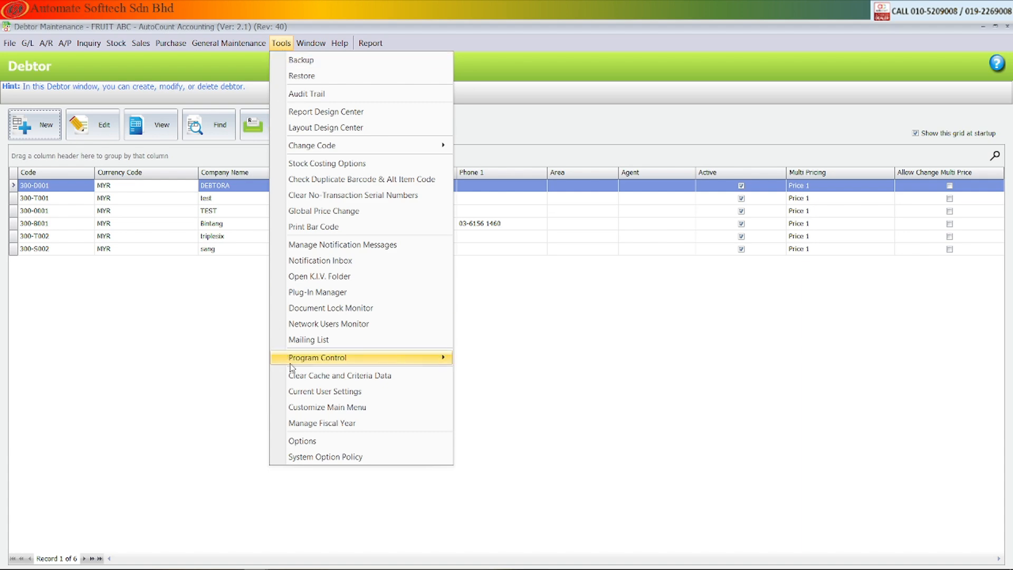
click(302, 441)
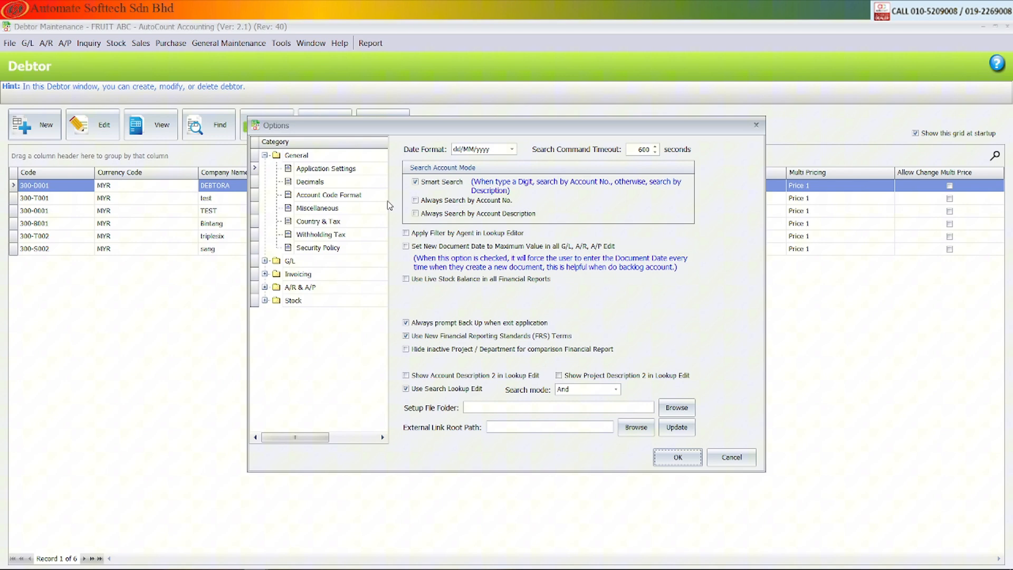
mouse_move(346, 225)
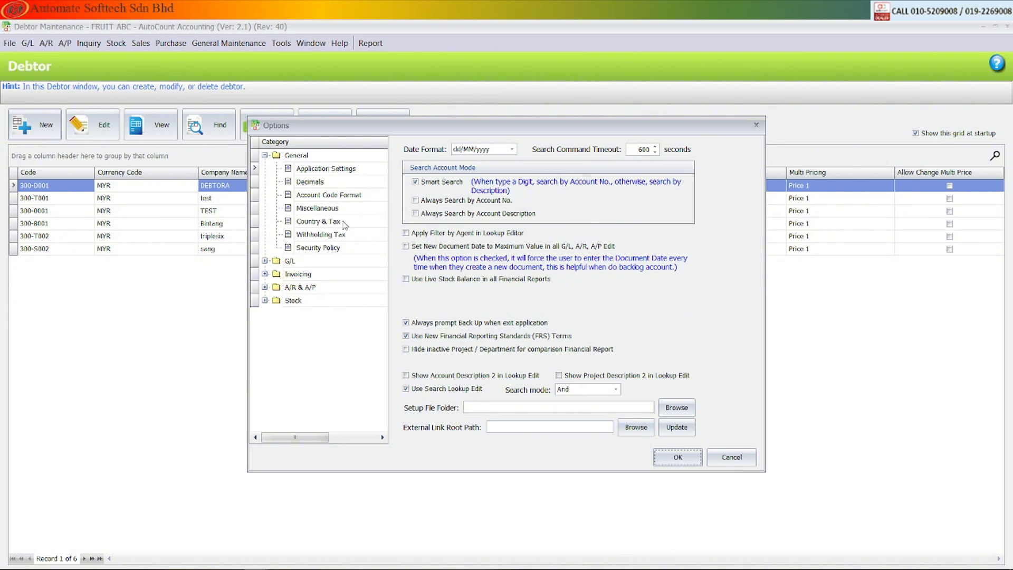
click(317, 221)
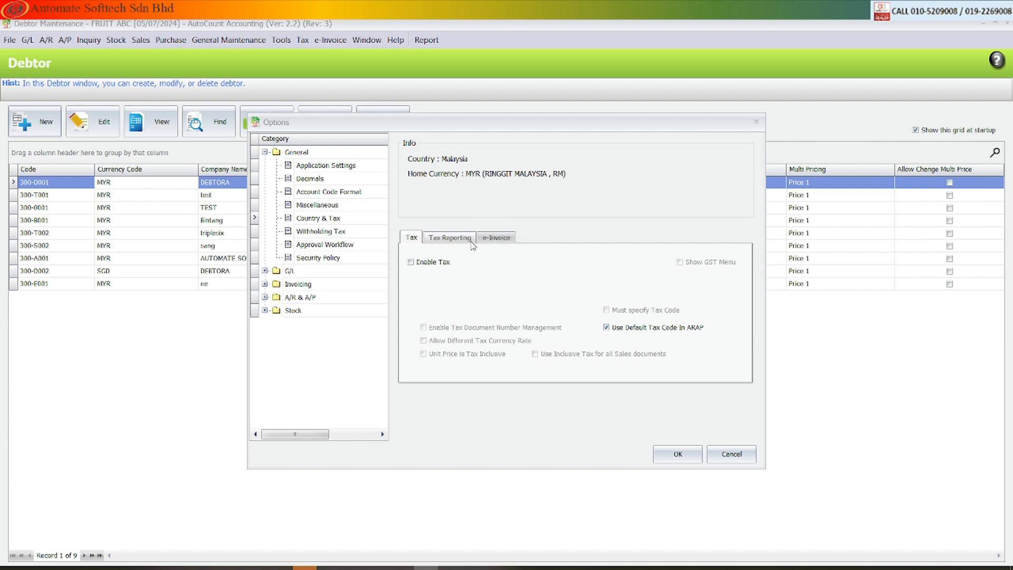
Step: Keep e-Invoice enabled from 01/08/2024 and untick Allow to create Consolidated e-Invoice
click(496, 237)
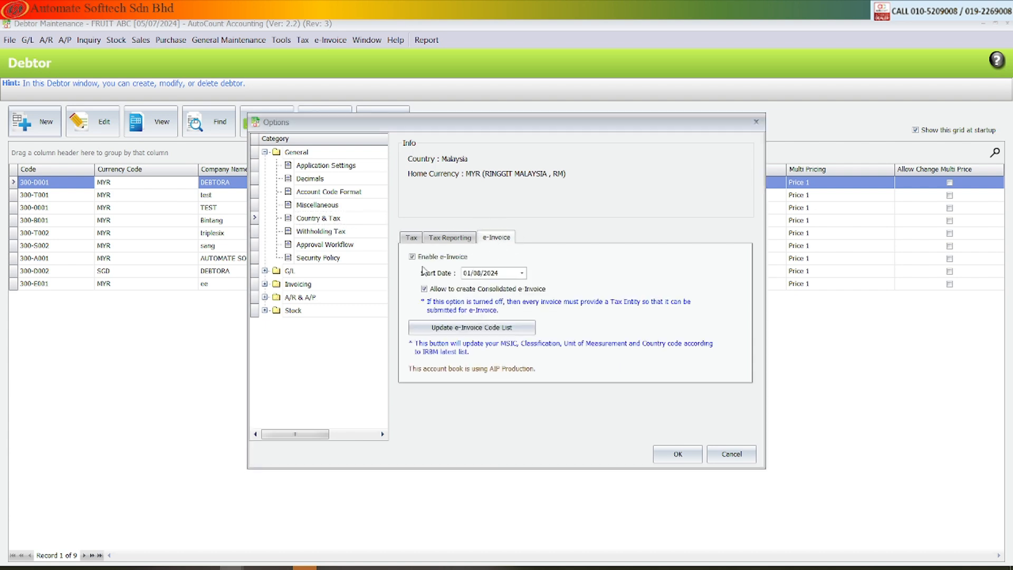
mouse_move(399, 265)
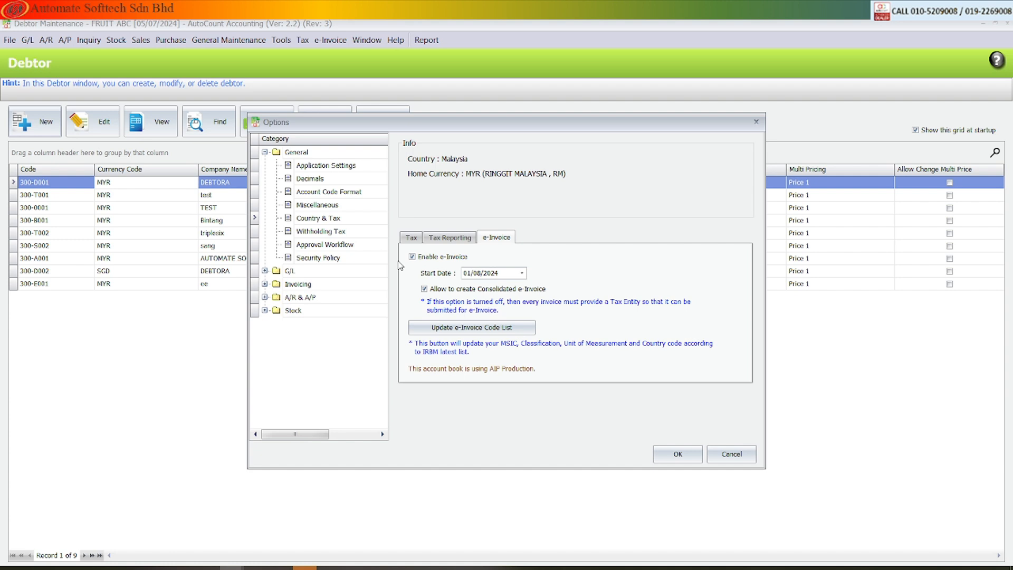
click(522, 273)
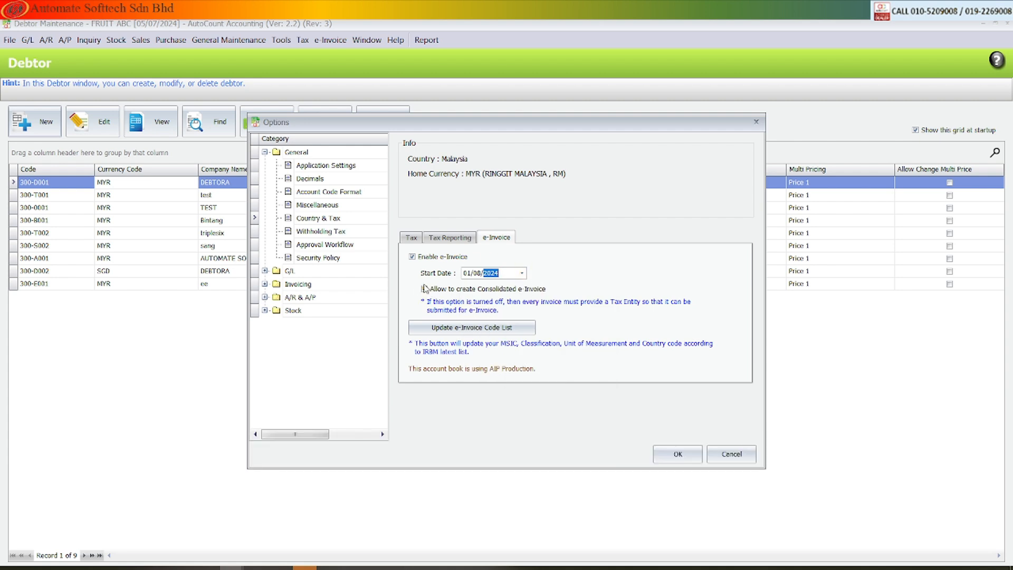
click(425, 289)
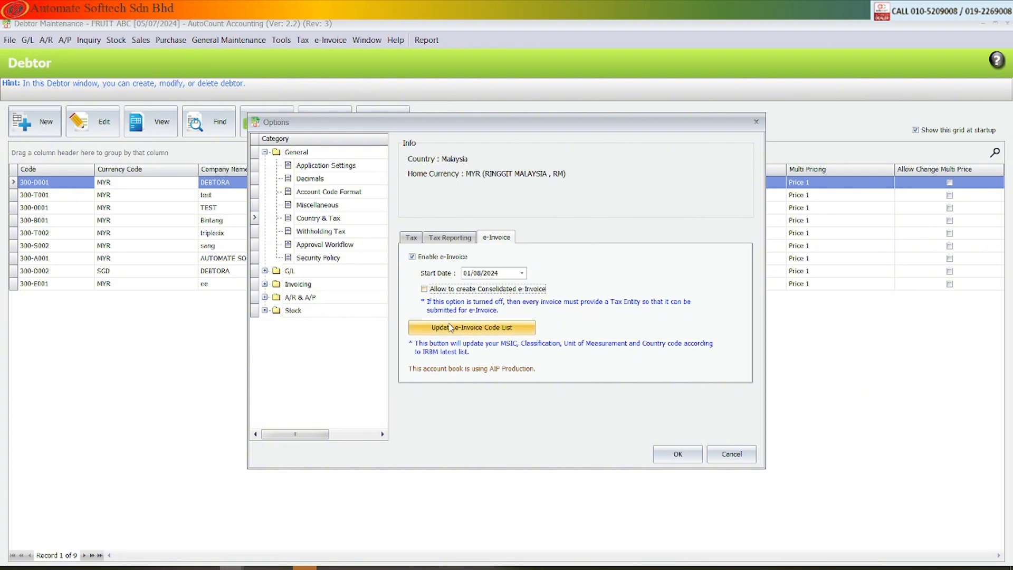
mouse_move(489, 340)
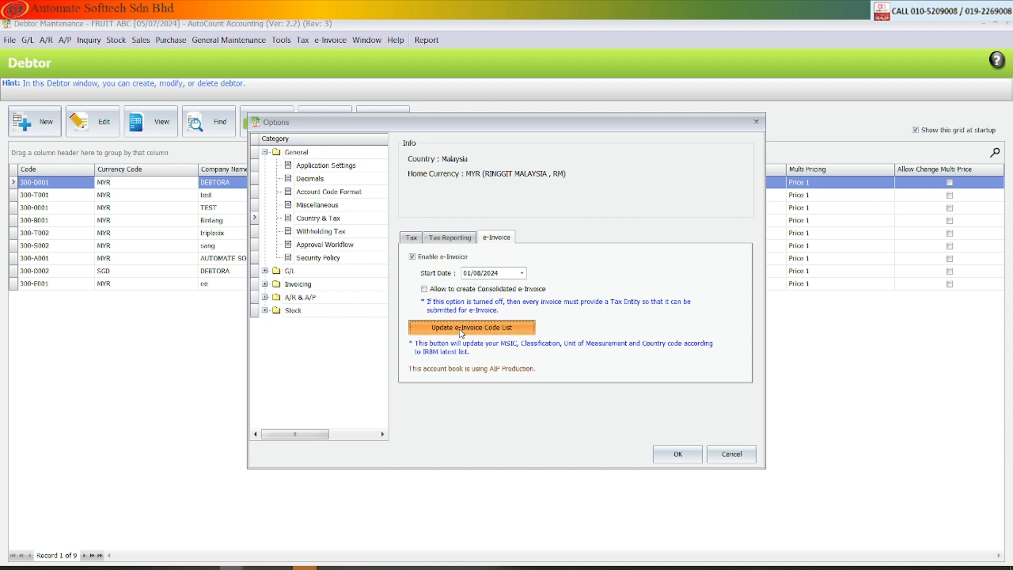
mouse_move(579, 365)
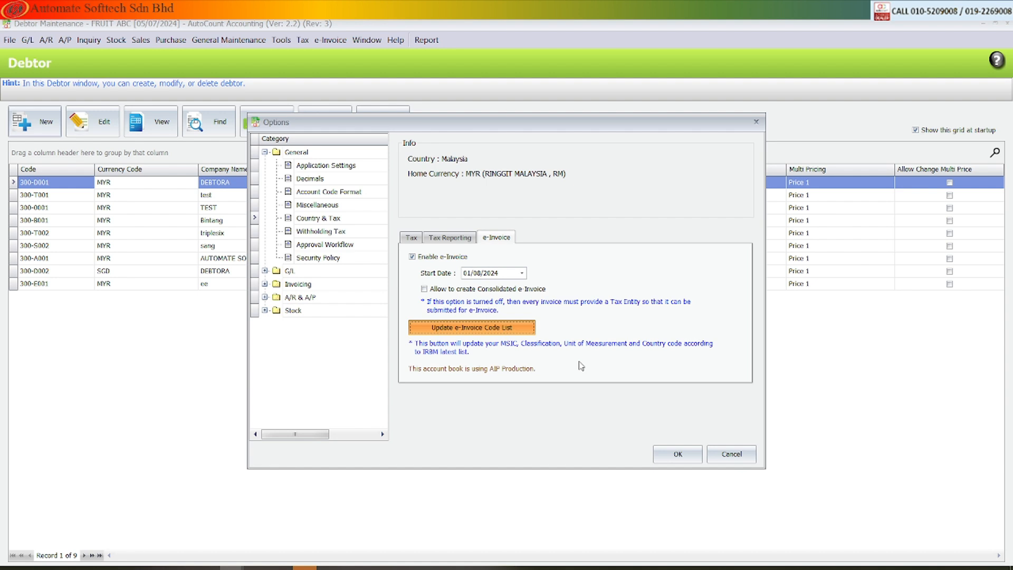
Step: Run Update e-Invoice Code List and acknowledge the success message
click(471, 328)
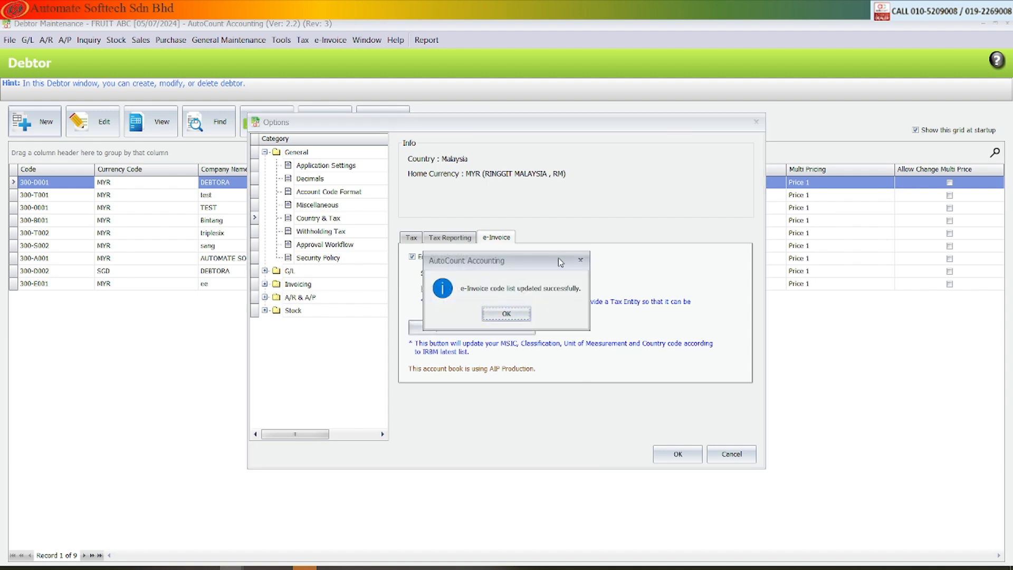
click(506, 313)
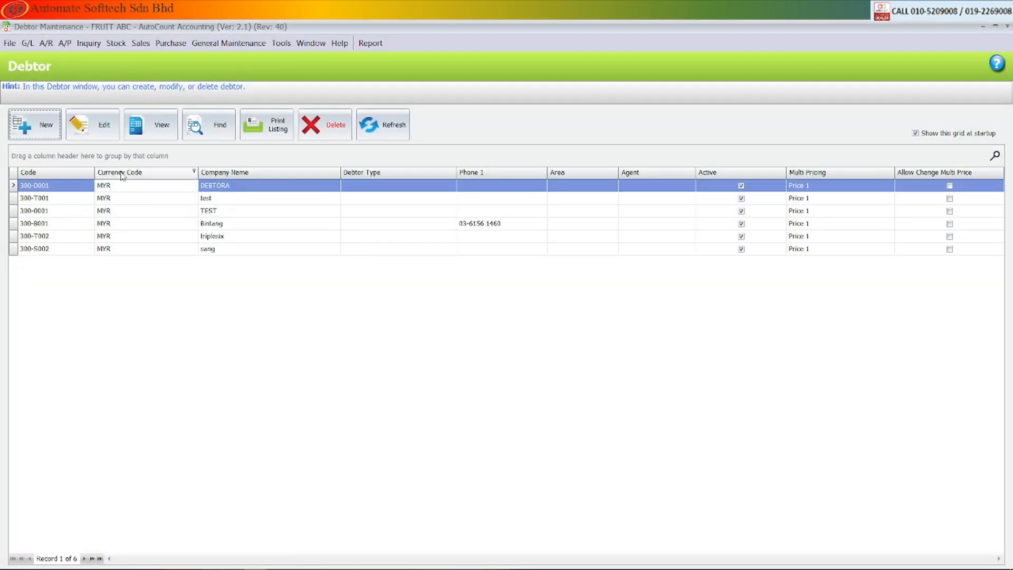
Step: From a new debtor, look up TIN for 'Automate', finding AUTOMATE SOFTTECH SDN BHD
click(35, 124)
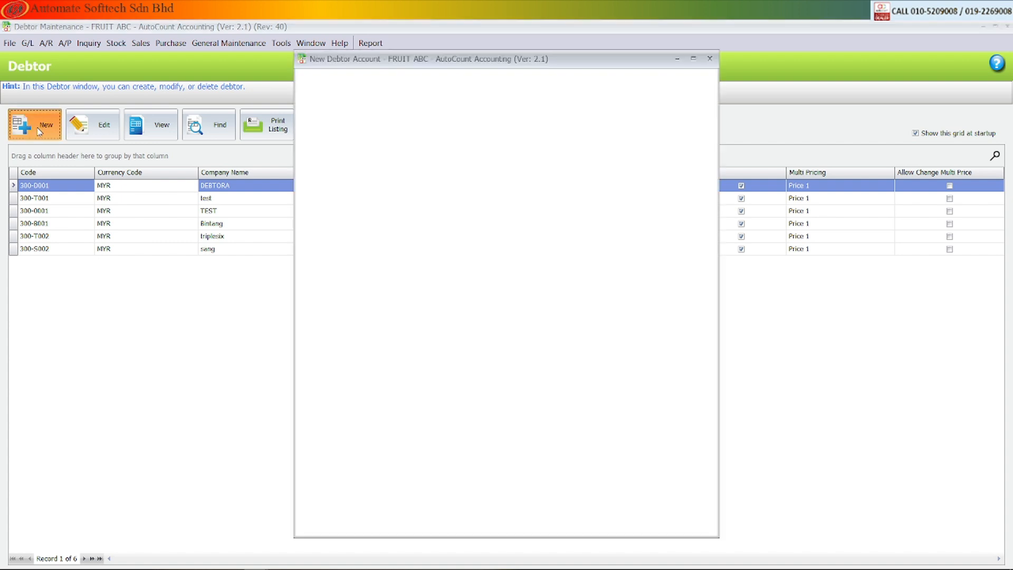
click(34, 124)
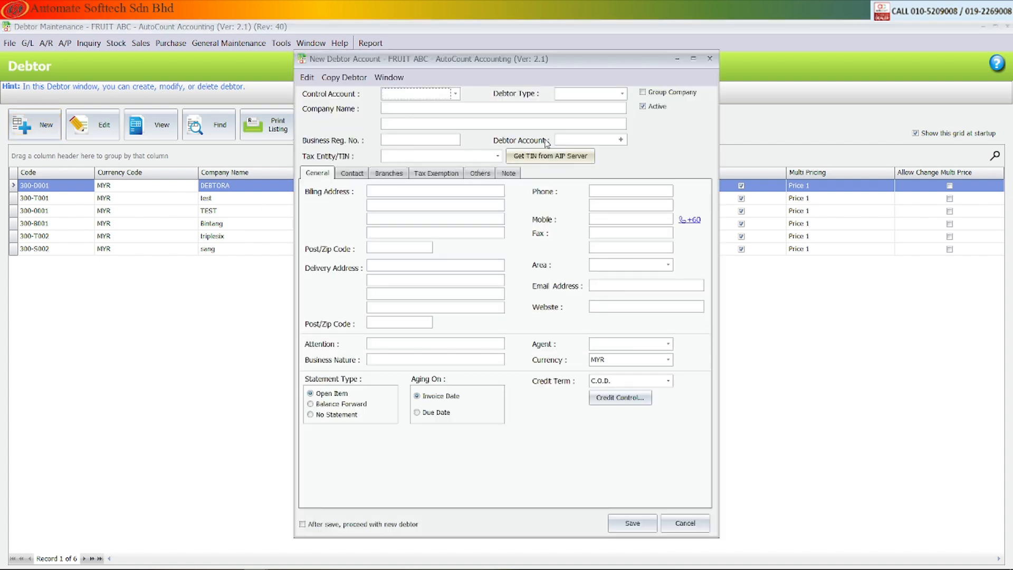
click(549, 155)
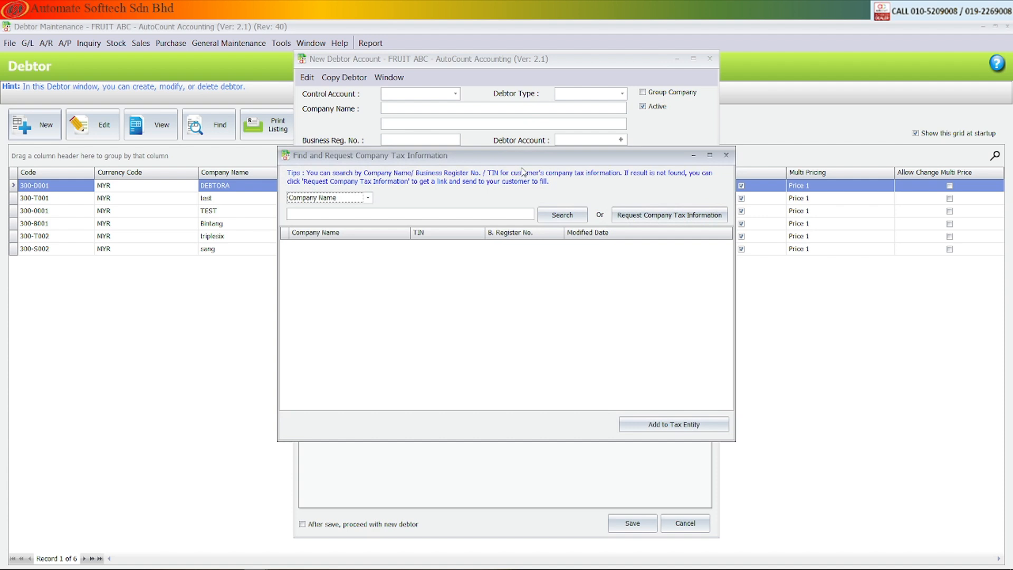
text(A)
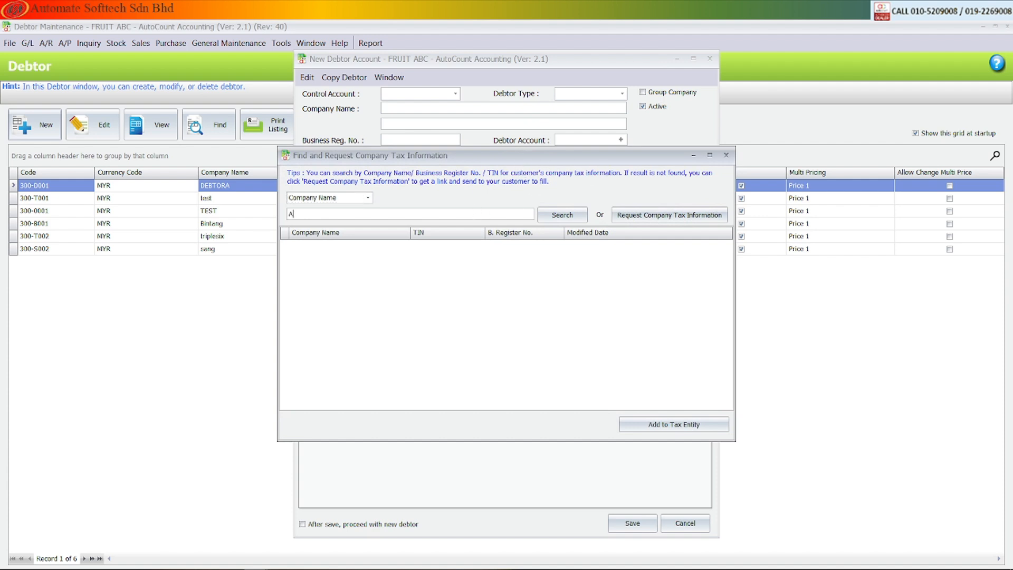
text(Automate)
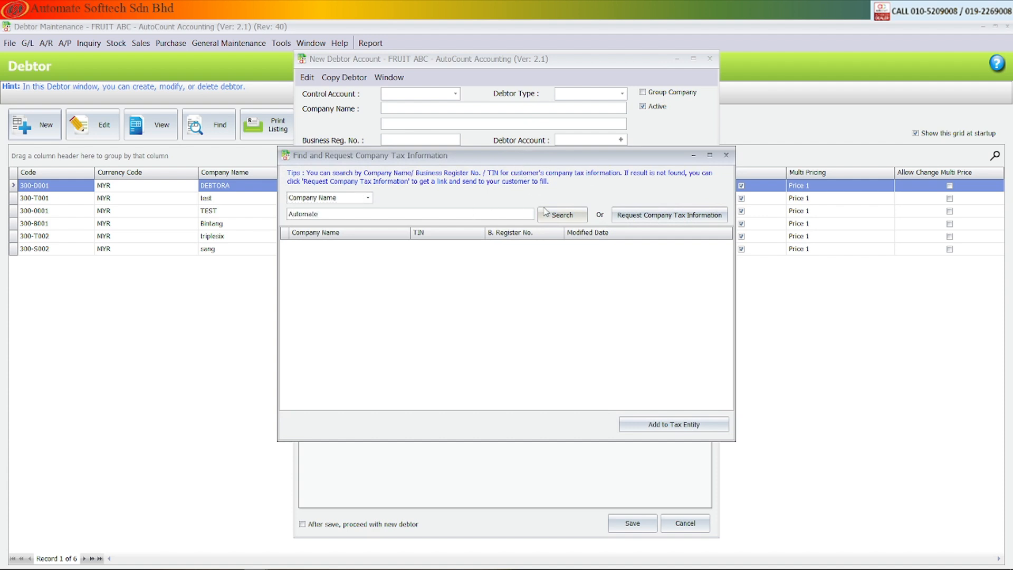
click(561, 215)
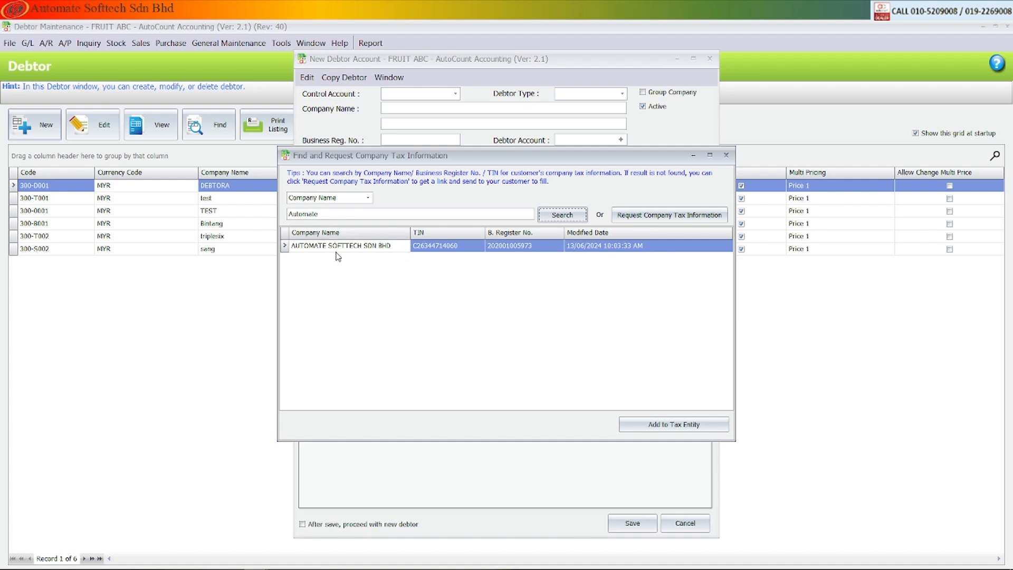
mouse_move(554, 250)
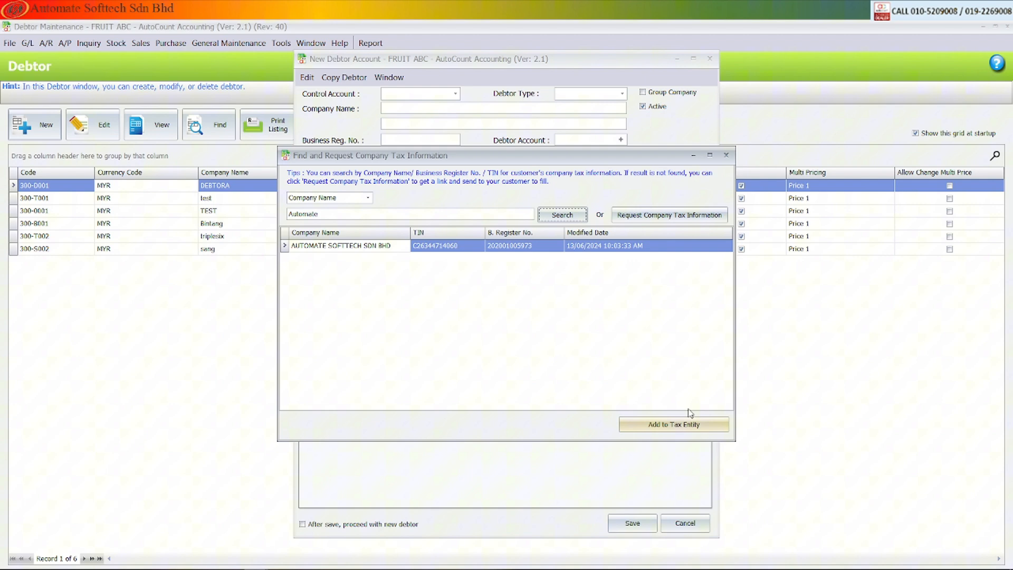
mouse_move(673, 425)
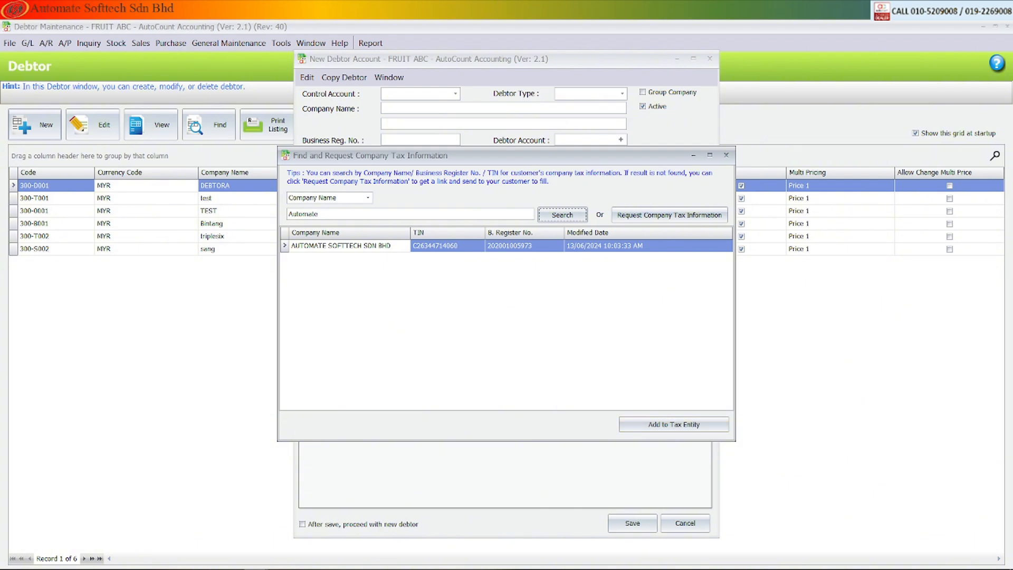
click(228, 39)
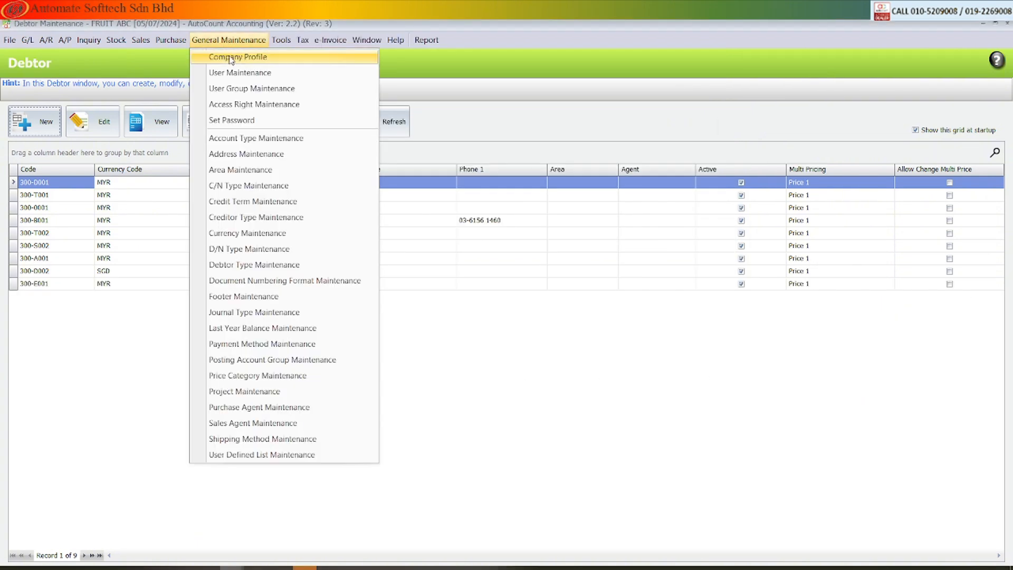
Step: In the FRUIT ABC company profile, choose Add New from the Tax Entity/TIN dropdown
click(237, 57)
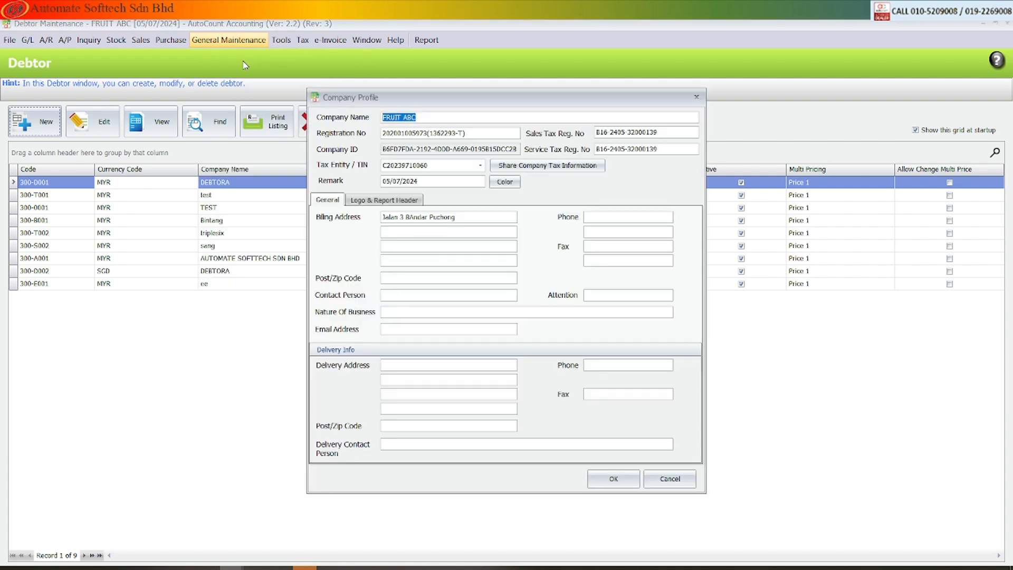
mouse_move(441, 169)
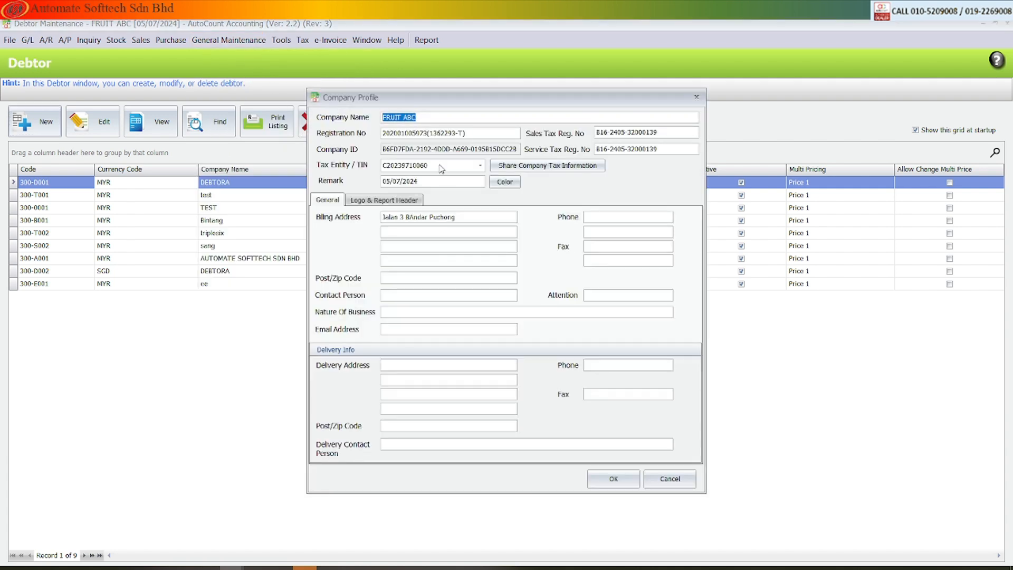
click(480, 166)
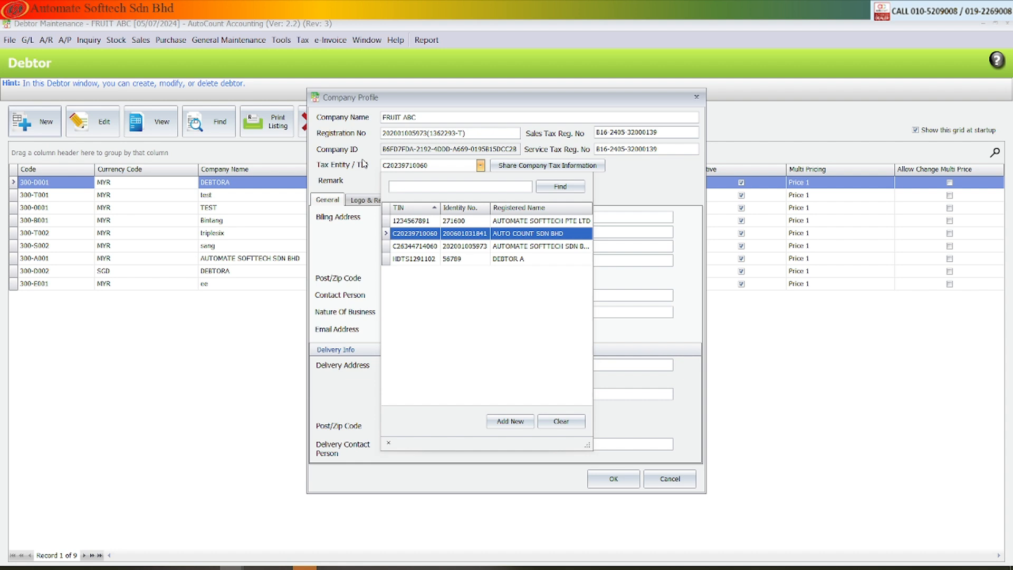
click(415, 258)
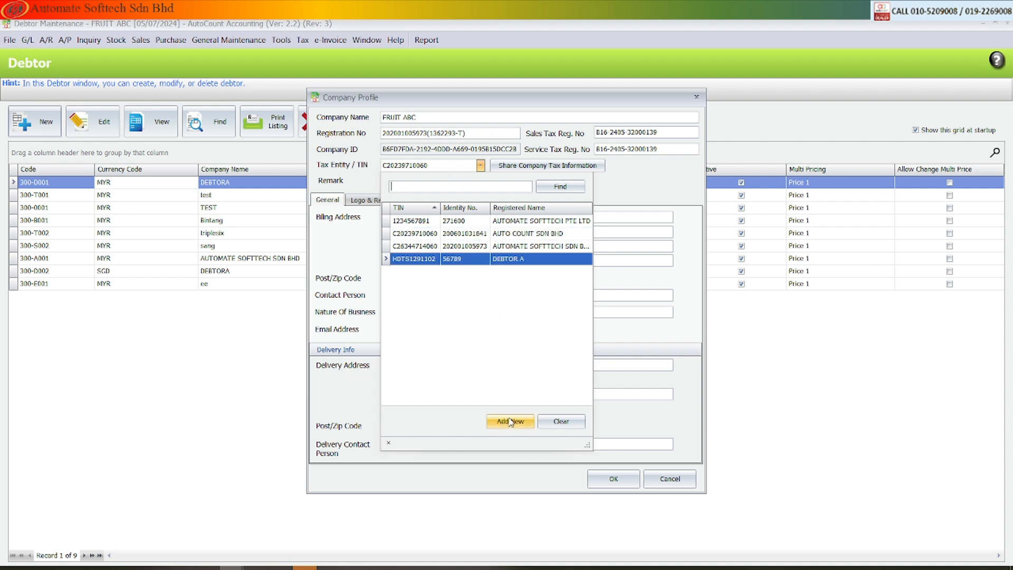
click(510, 420)
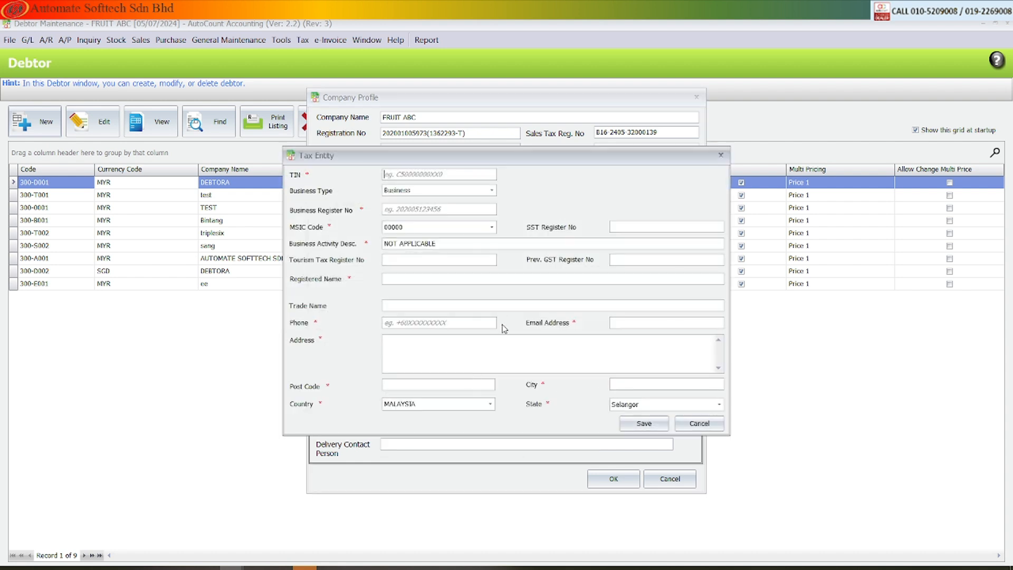
mouse_move(682, 353)
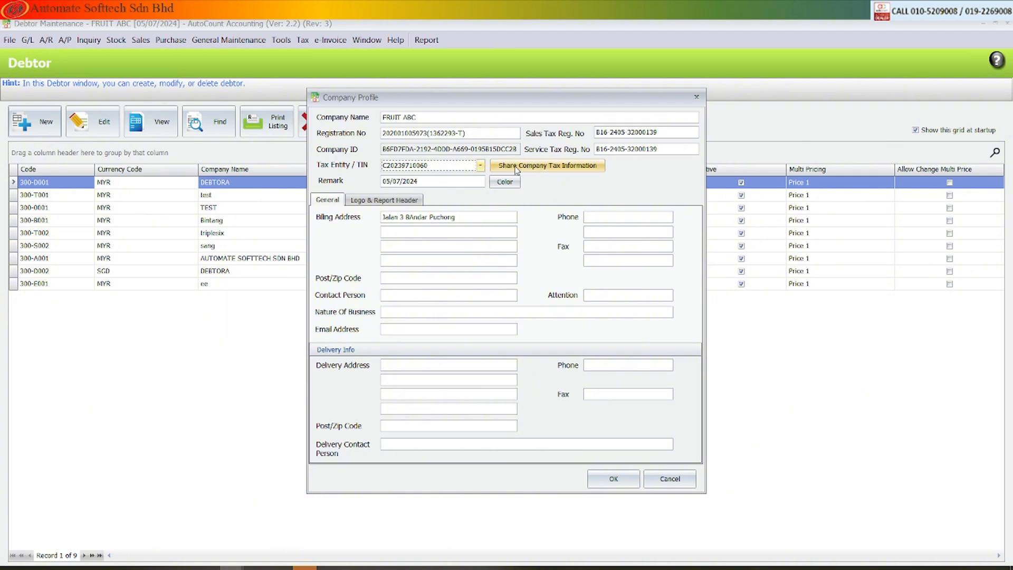
click(547, 165)
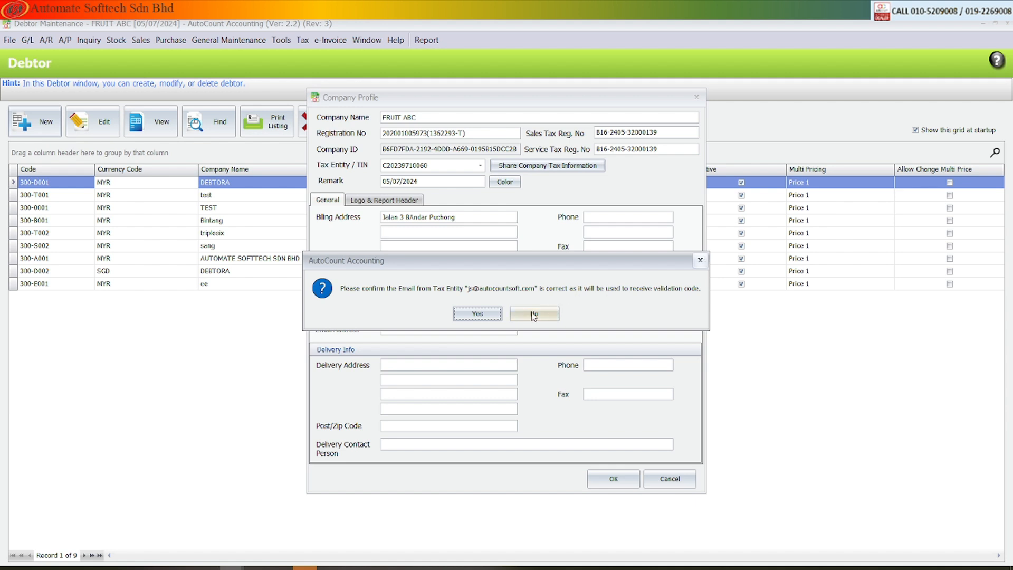
click(533, 314)
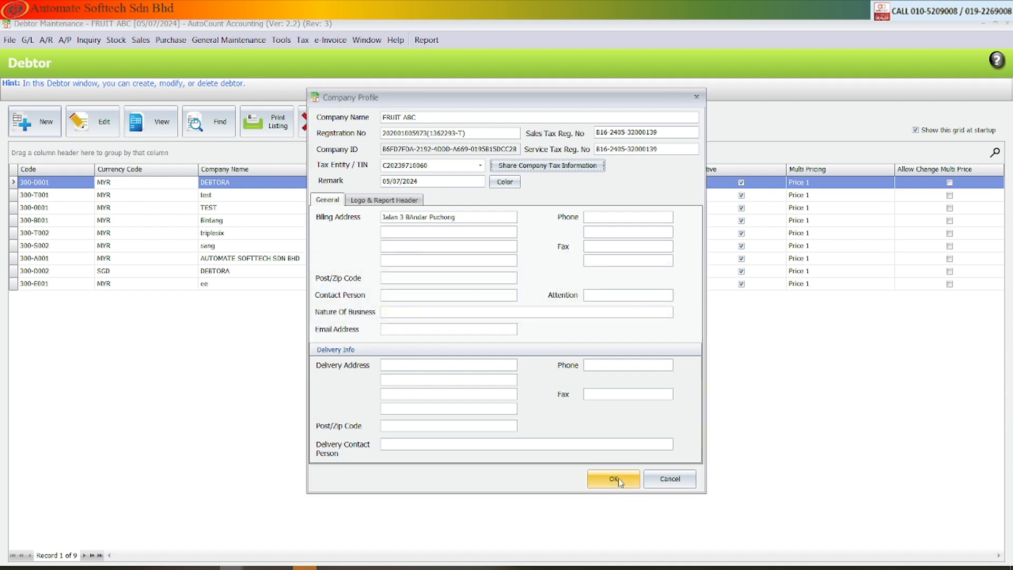